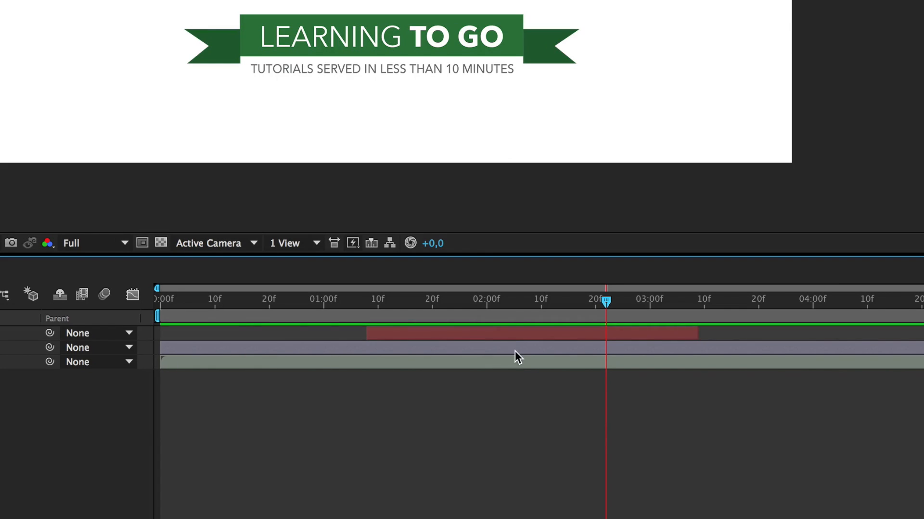
Step: Jump to the red layer's in and out points, then scrub time to 20f and 3s20f
key(I)
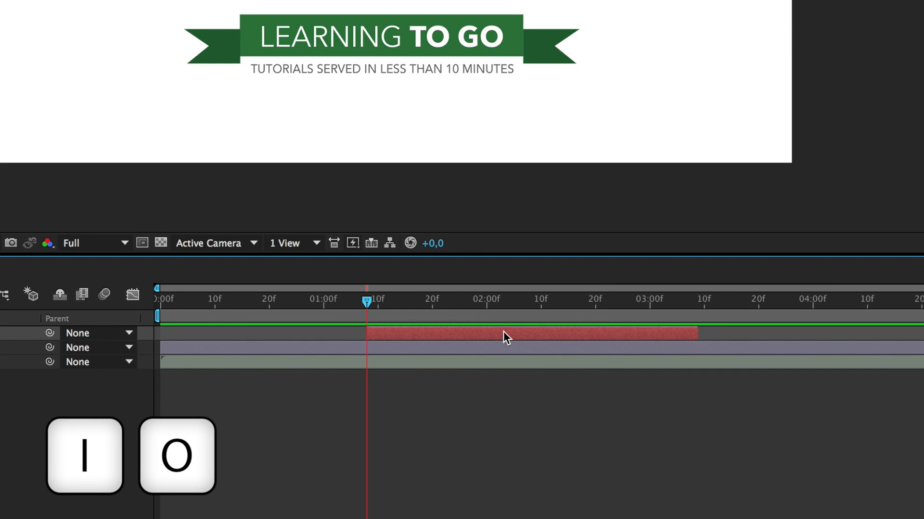
key(o)
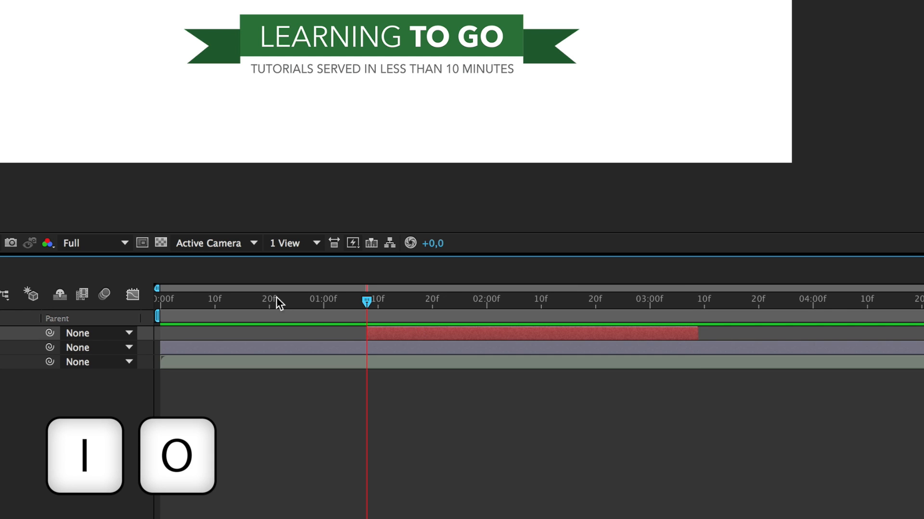
drag(365, 303, 270, 302)
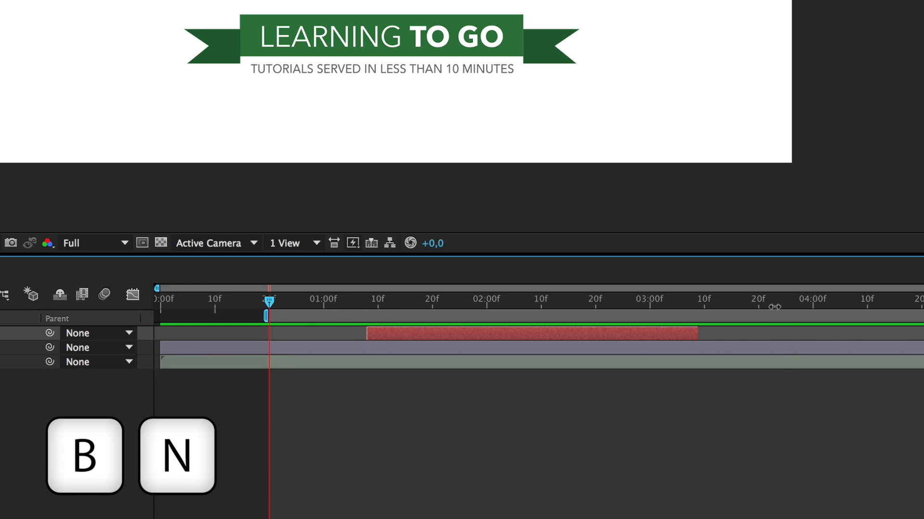
drag(266, 315, 760, 306)
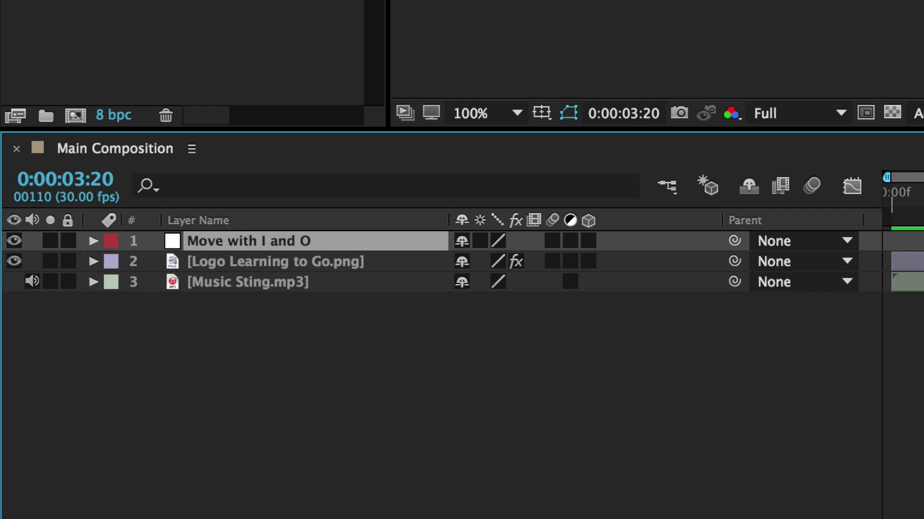
Step: Solo the 'Move with I and O' layer's Position, Rotation, Opacity and Anchor Point in turn
key(p)
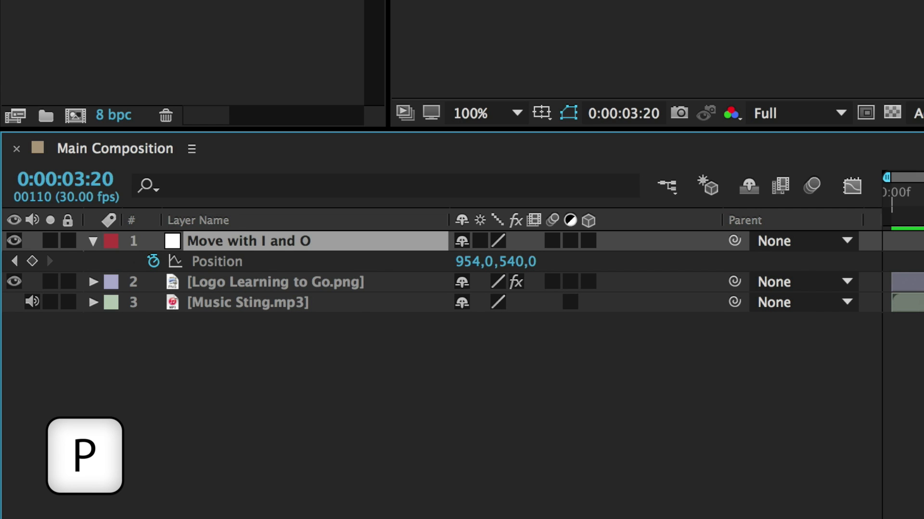
key(r)
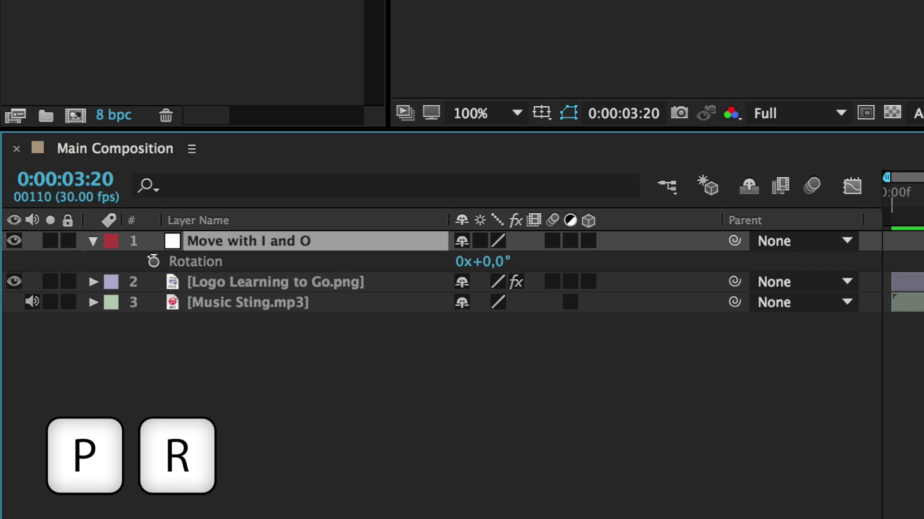
key(t)
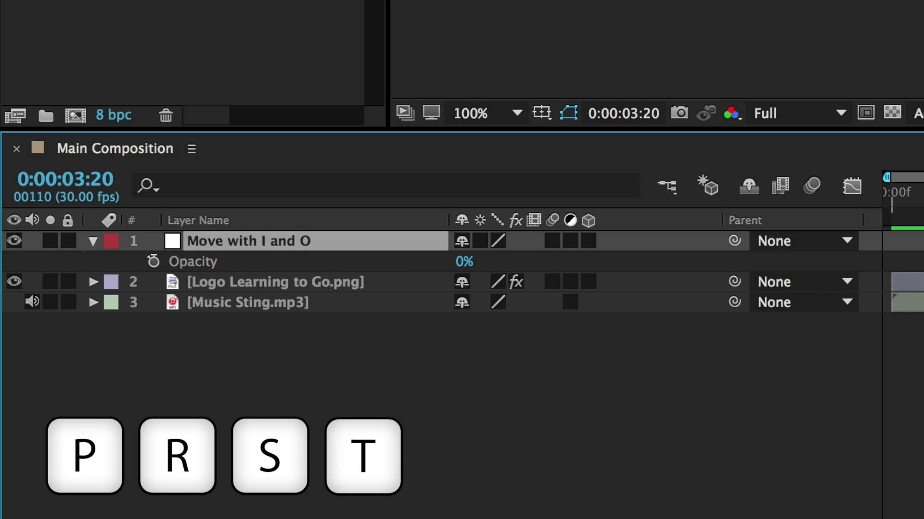
key(a)
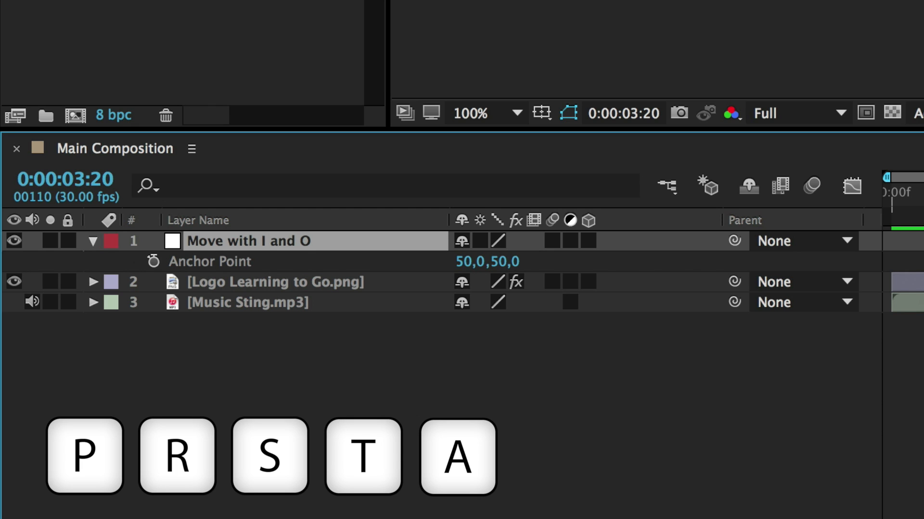
key(alt)
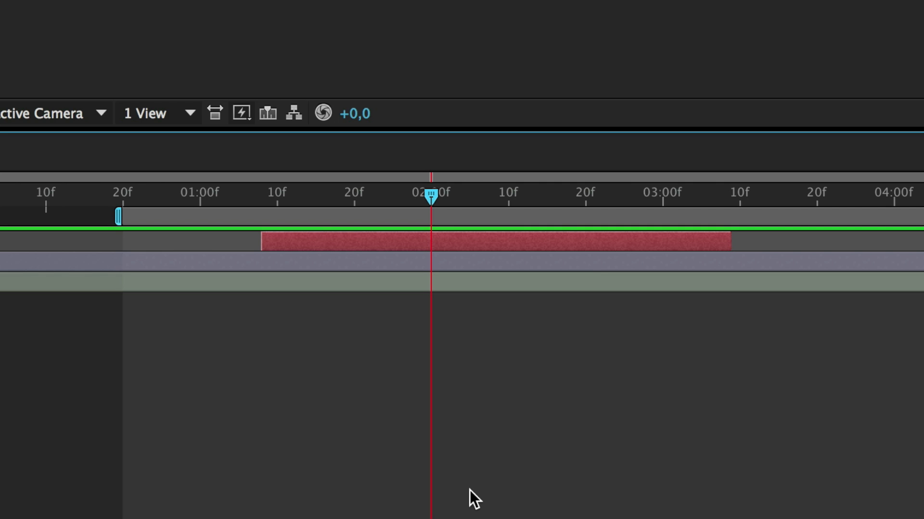
Step: Show the five keyframed properties, then jump to the previous and next keyframes
key(u)
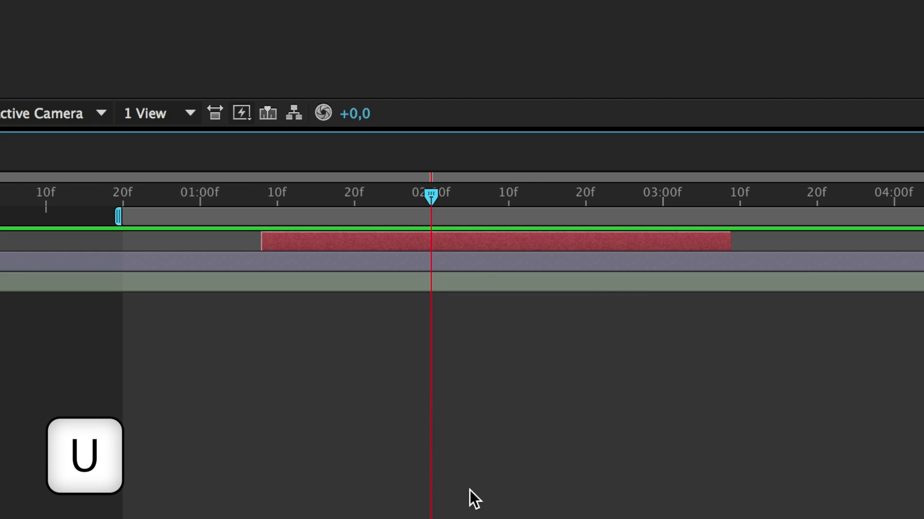
key(u)
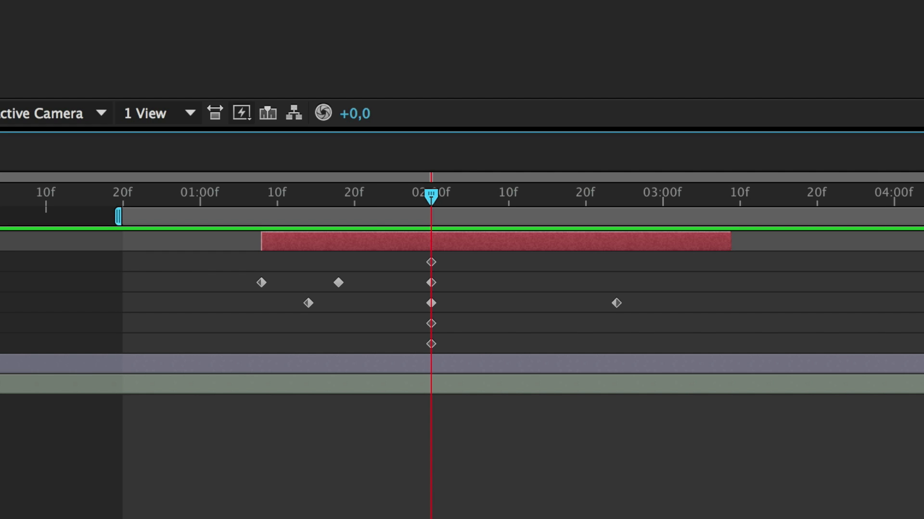
key(J)
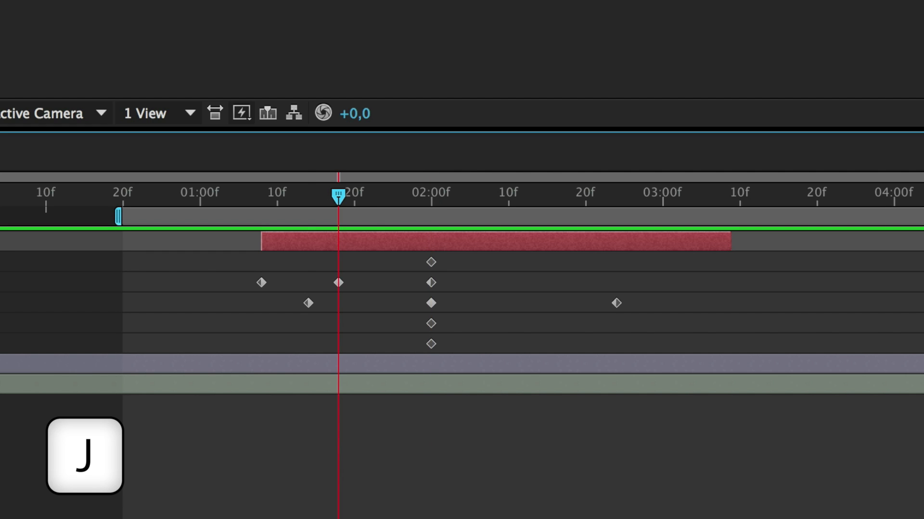
key(K)
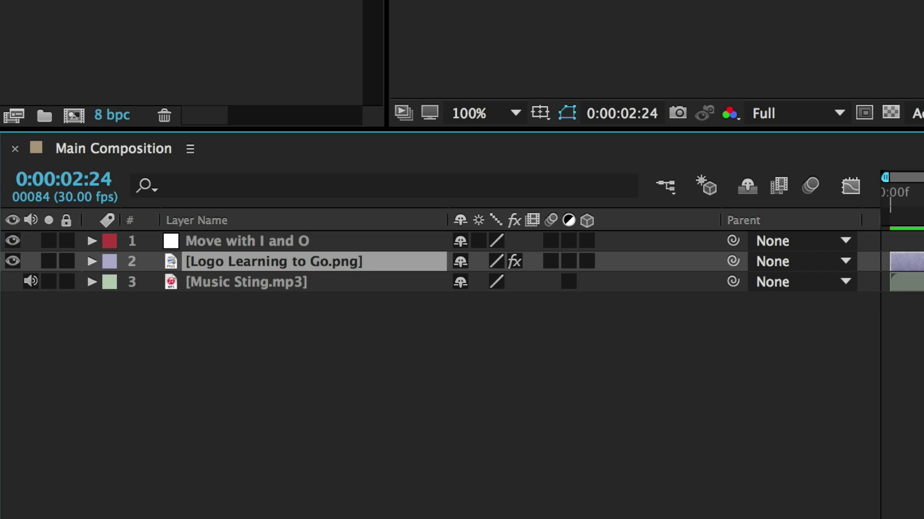
Step: Show and then hide the logo layer's Levels and Fast Blur effects
key(e)
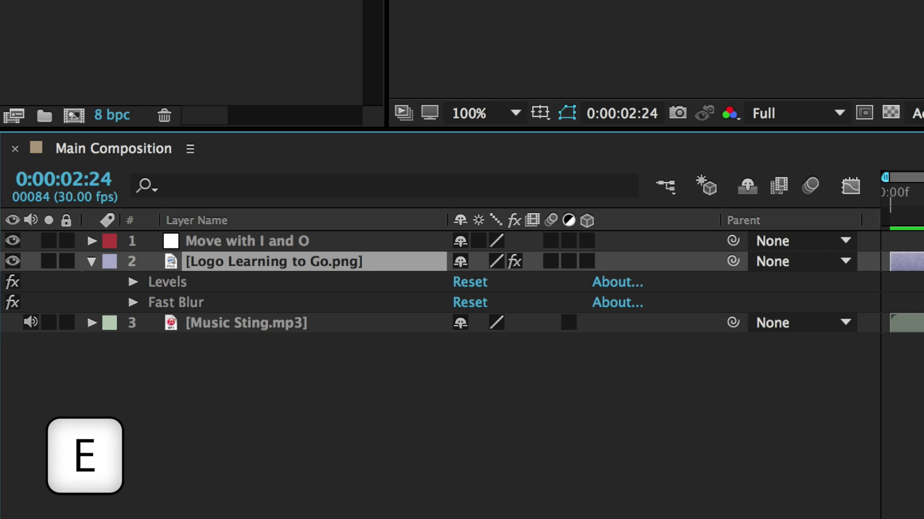
click(91, 261)
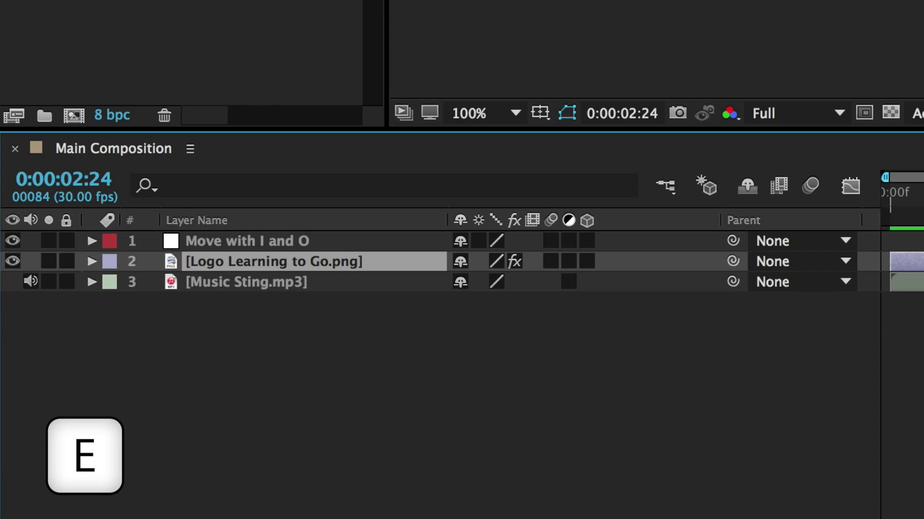
key(m)
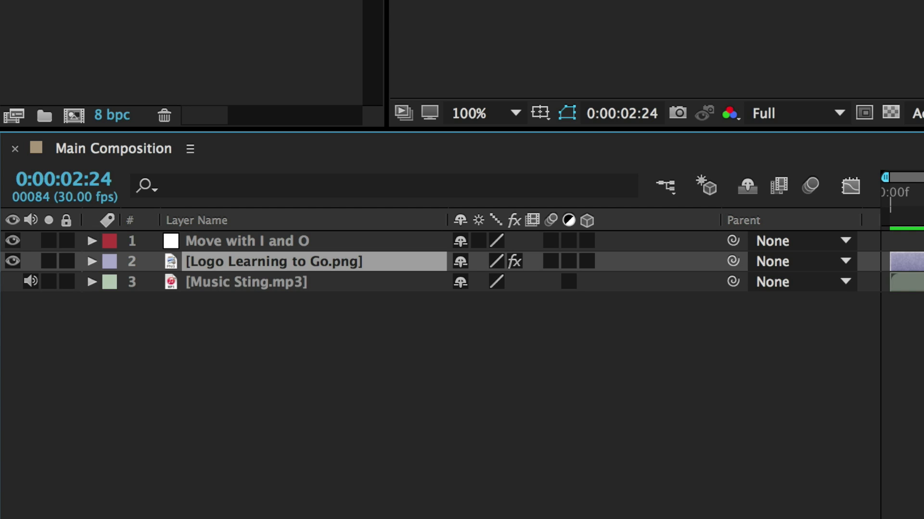
key(f)
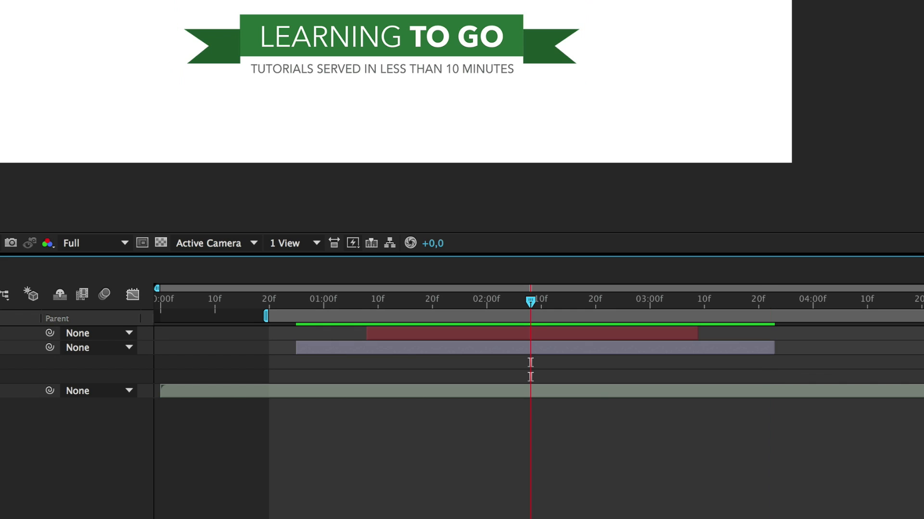
Step: Split the selected logo layer at the current time with Ctrl+Shift+D and show the music waveform
click(518, 351)
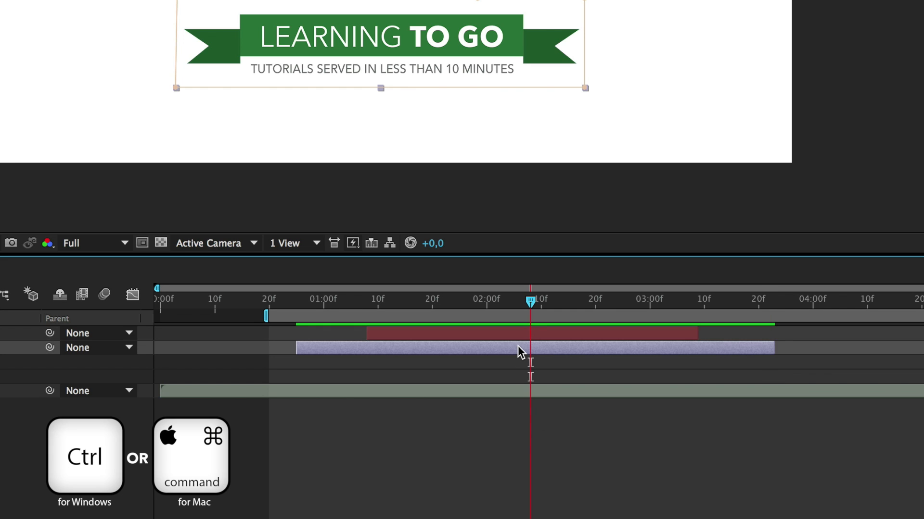
key(Ctrl+Shift+D)
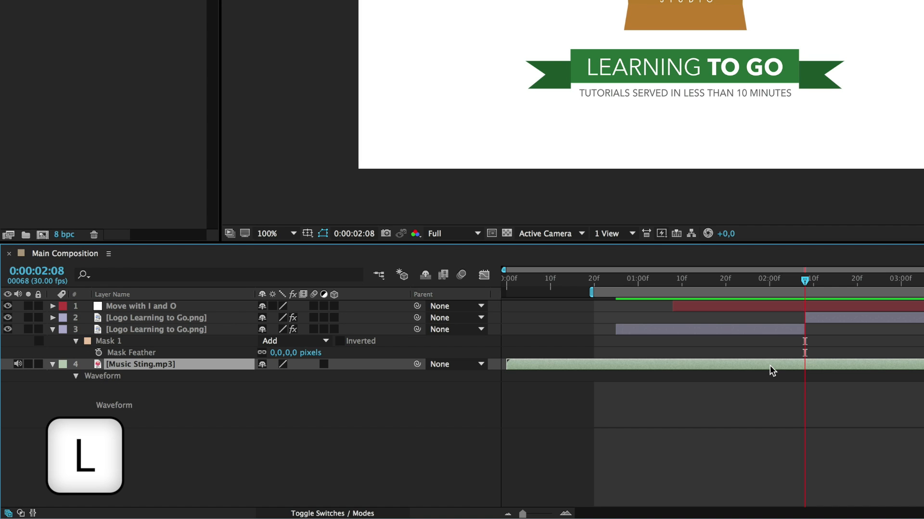
key(l)
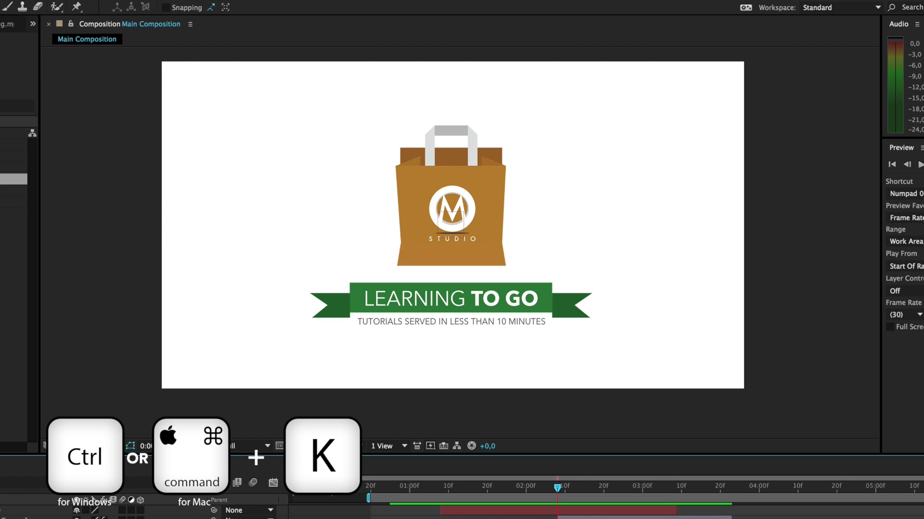
key(ctrl+k)
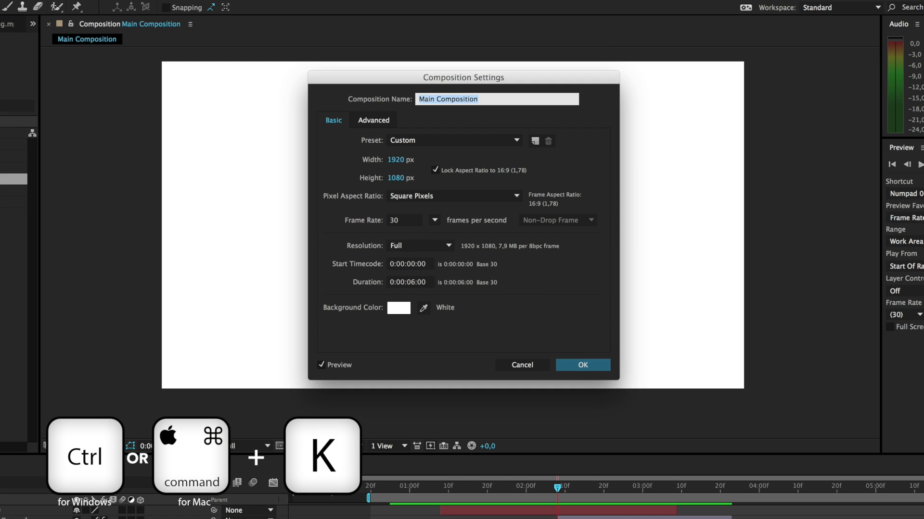
click(582, 365)
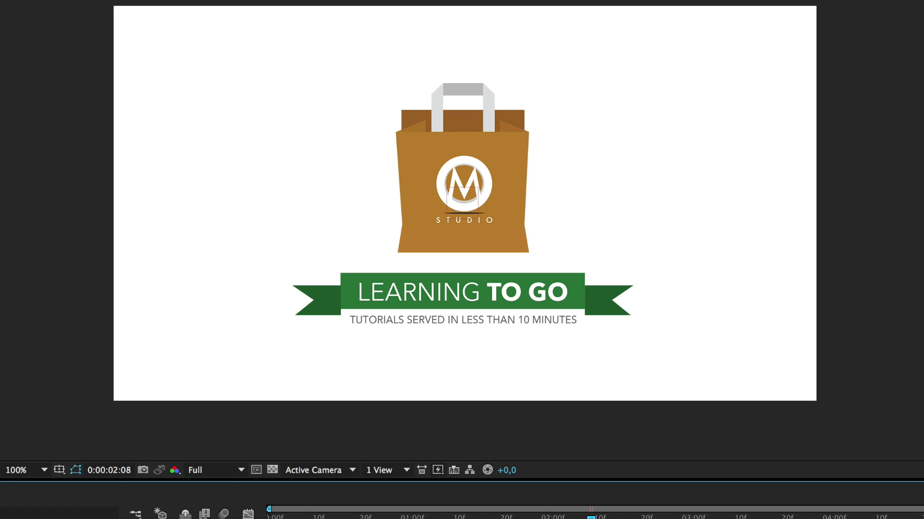
key(Ctrl+Y)
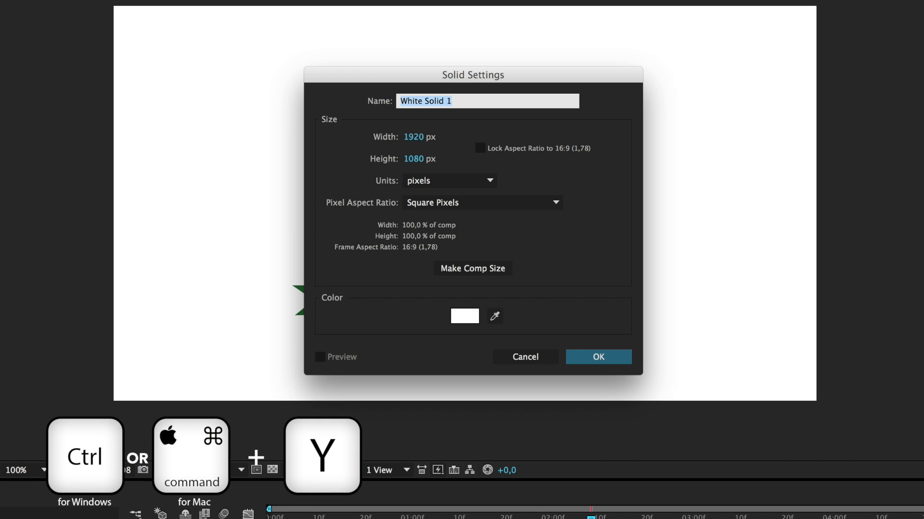
text(New)
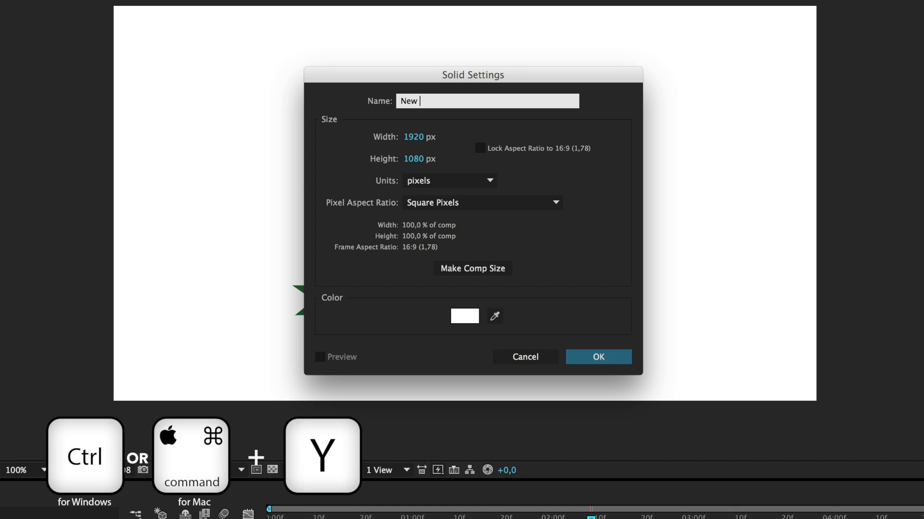
click(599, 357)
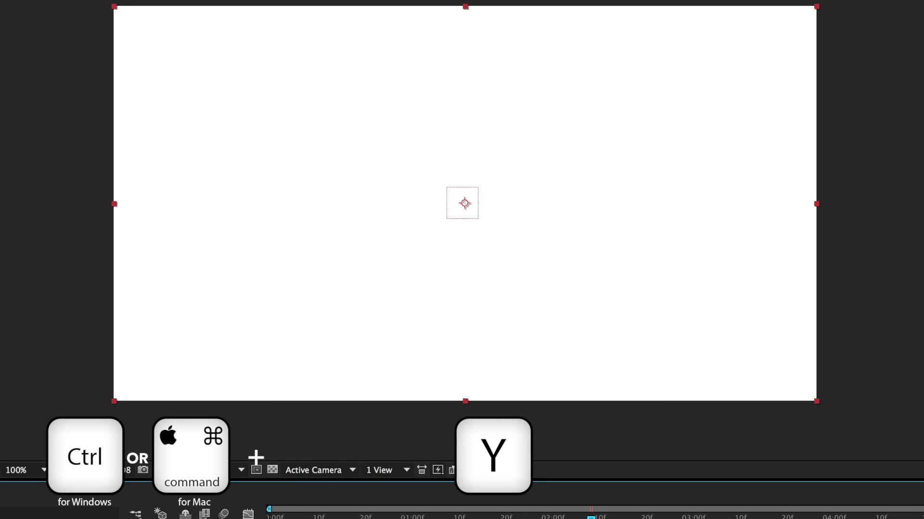
key(Ctrl+Shift+Y)
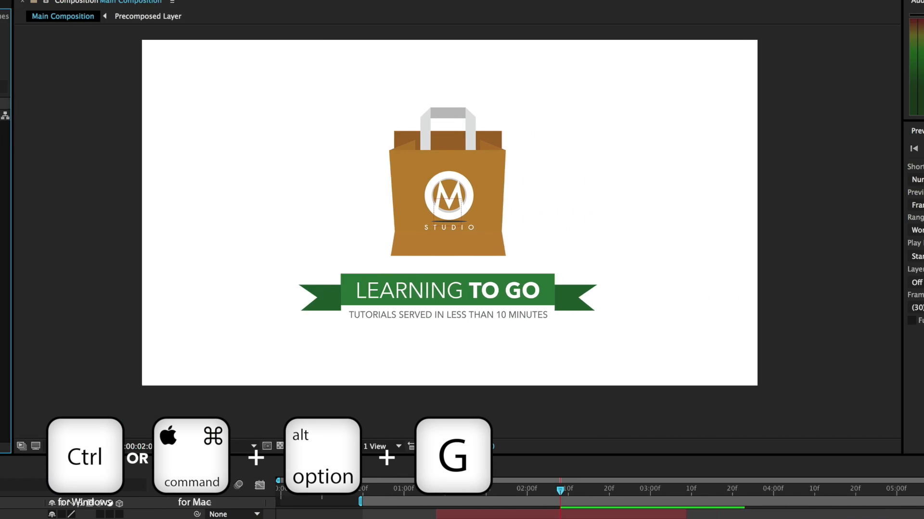
key(ctrl+alt+g)
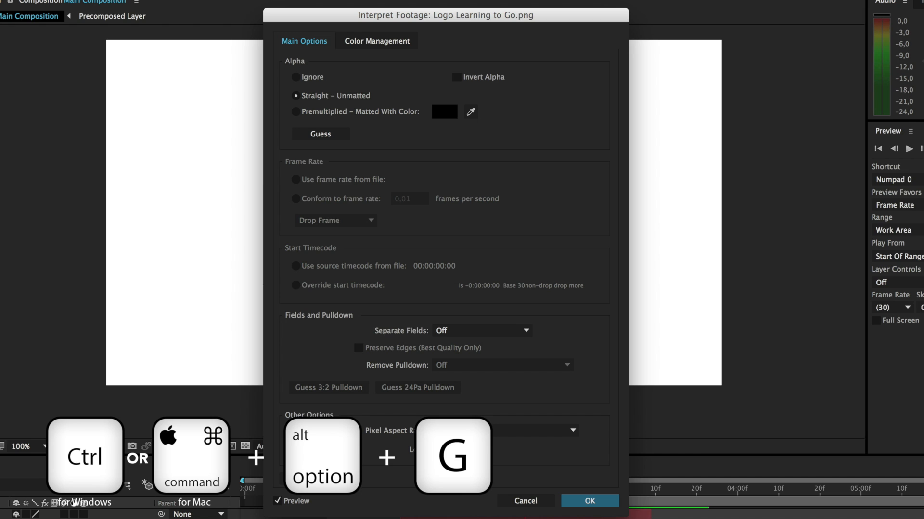
click(590, 501)
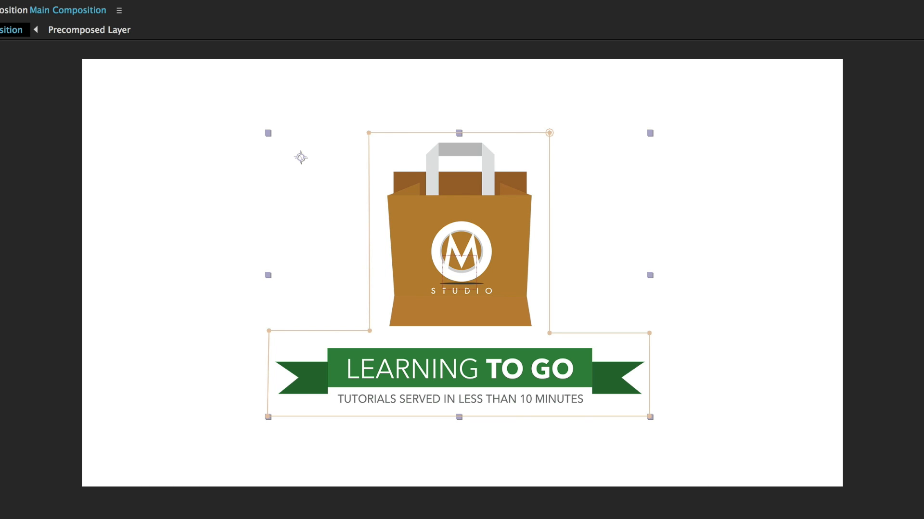
mouse_move(299, 158)
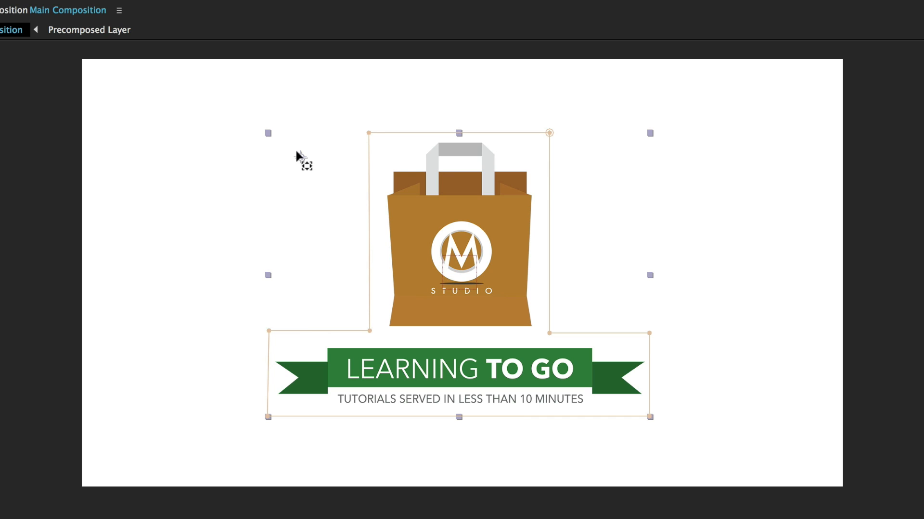
mouse_move(432, 252)
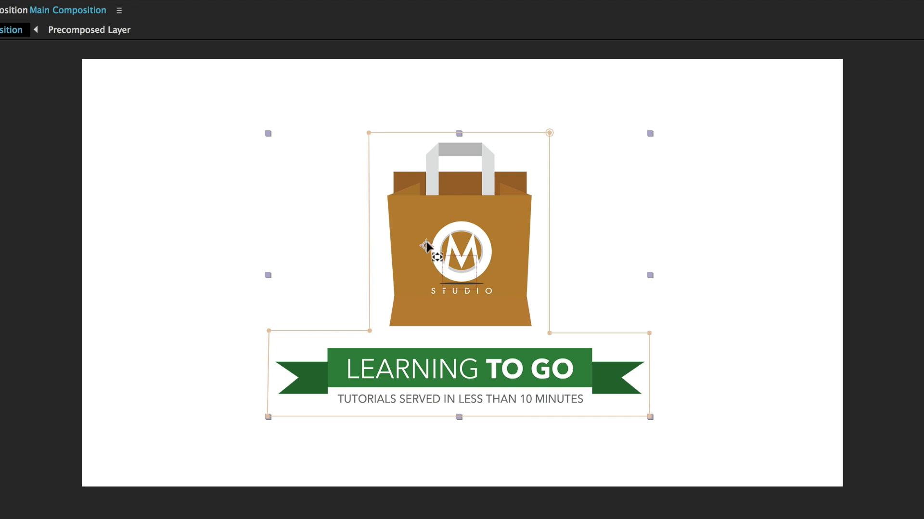